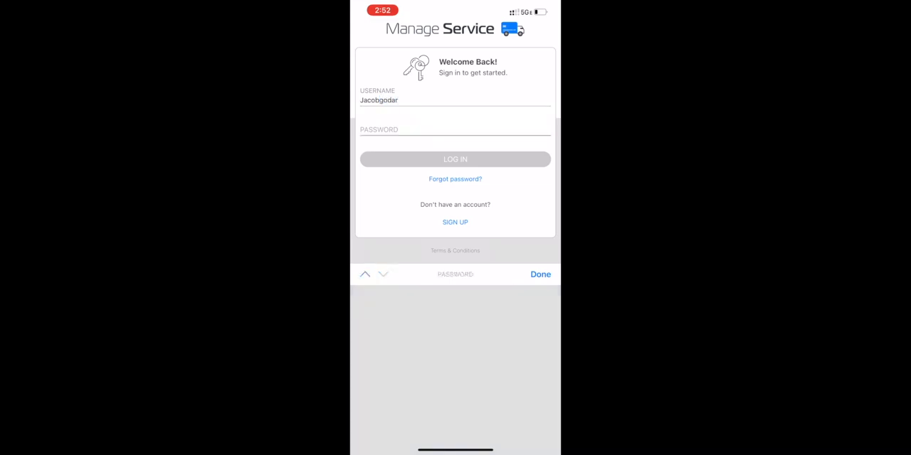
Step: Enter the account password and log in to the customer portal
left_click(455, 130)
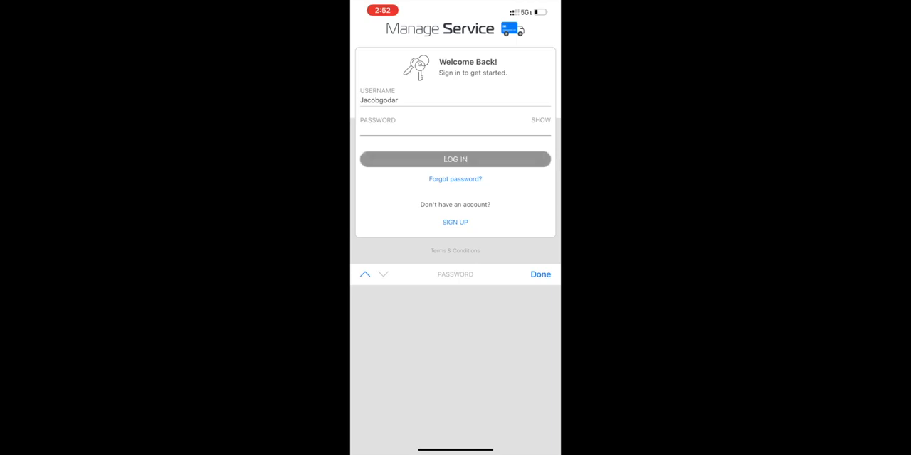
left_click(454, 159)
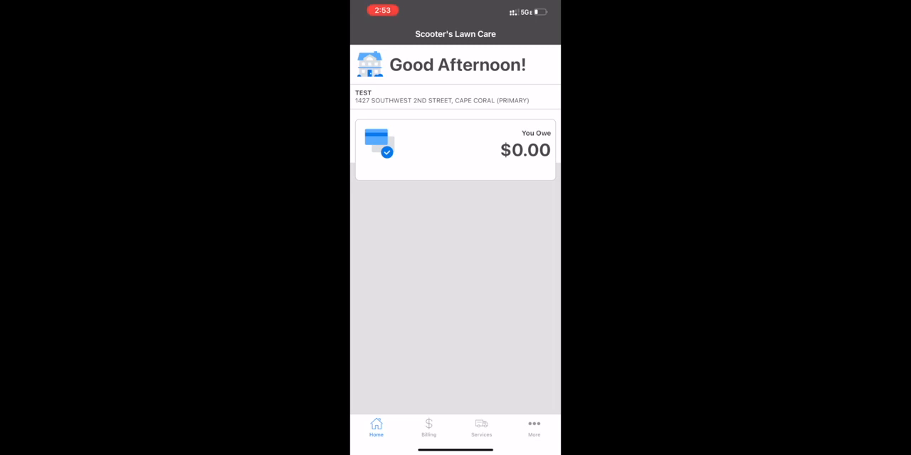
Step: Review billing: no open invoices, a past $1.00 payment, then the blank ACH bank-account form
left_click(428, 428)
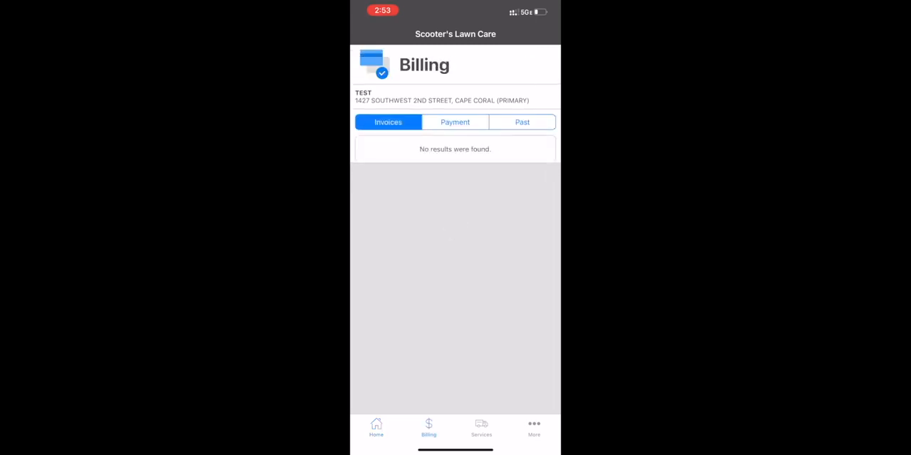
left_click(521, 122)
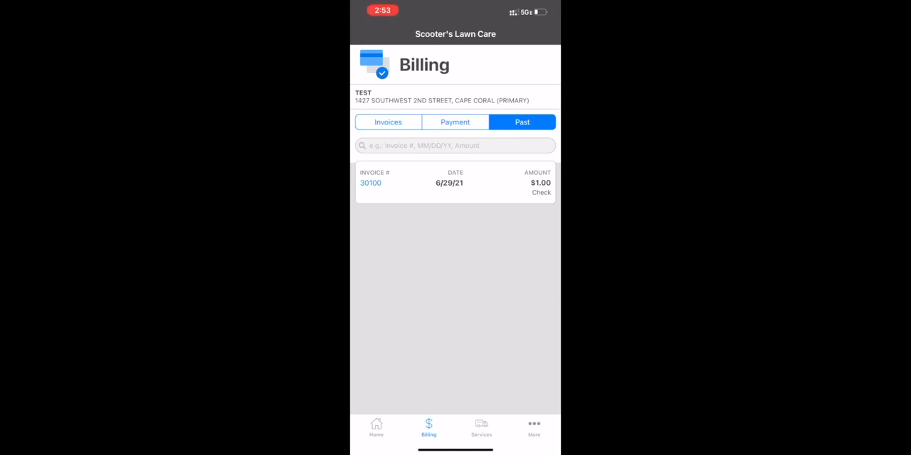
left_click(454, 121)
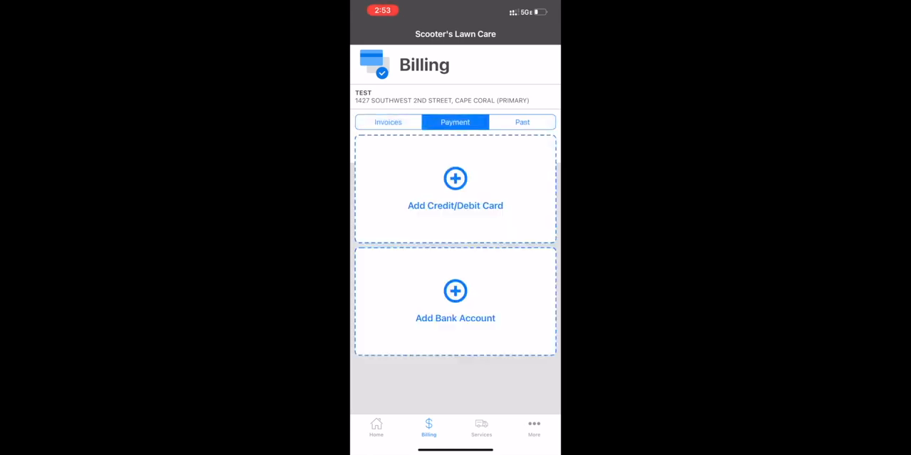
scroll("up", 3)
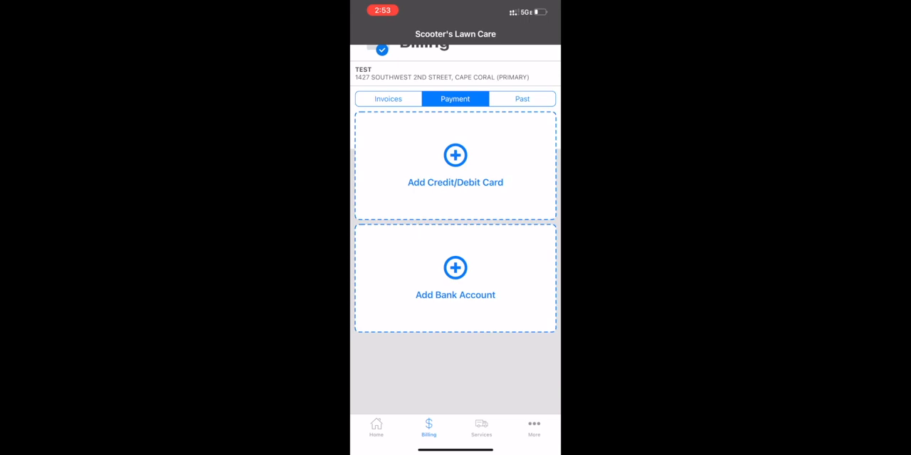
scroll("down", 3)
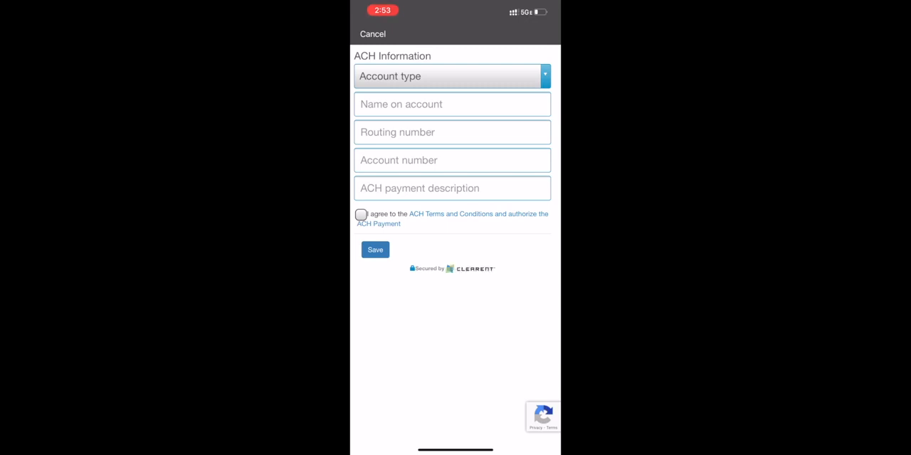
Step: Cancel the ACH form unsaved and view the property's Services, showing no future services
left_click(372, 34)
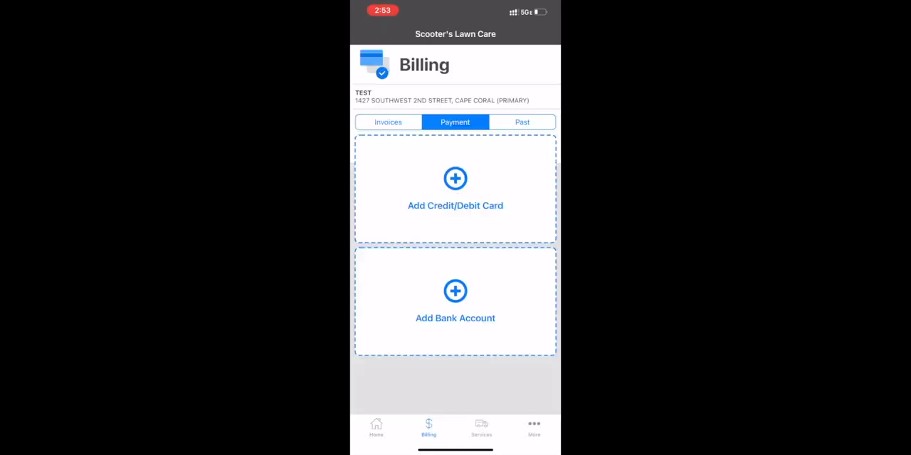
left_click(481, 428)
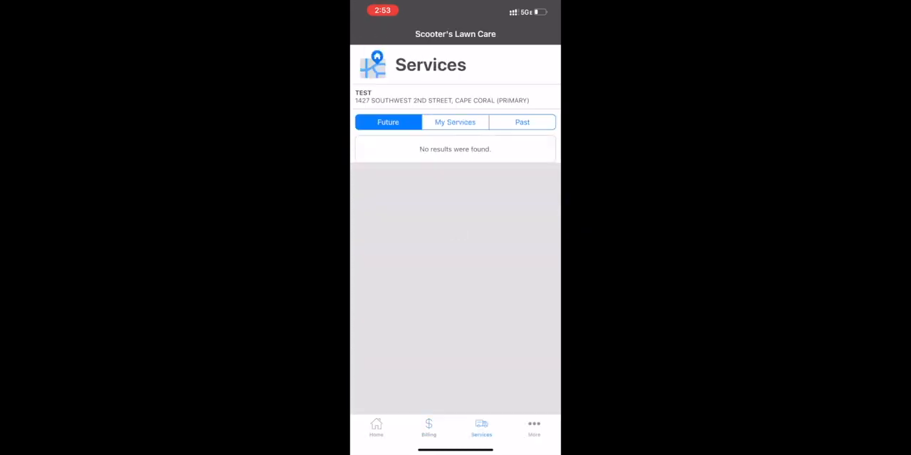
Step: Check past and future services, scroll the More settings list, then return Home to $0.00
left_click(521, 121)
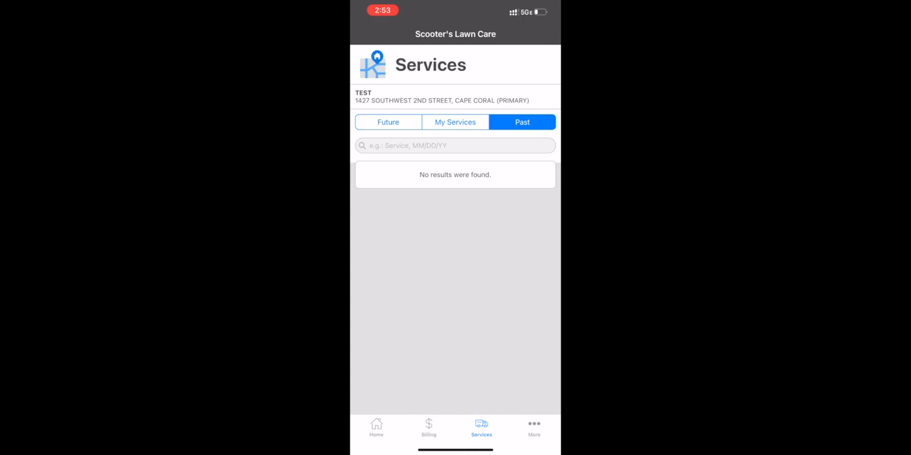
left_click(387, 121)
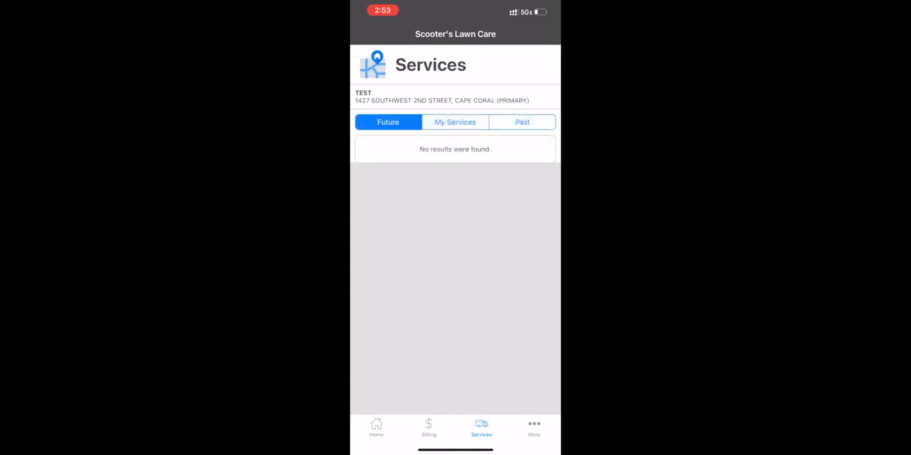
left_click(534, 428)
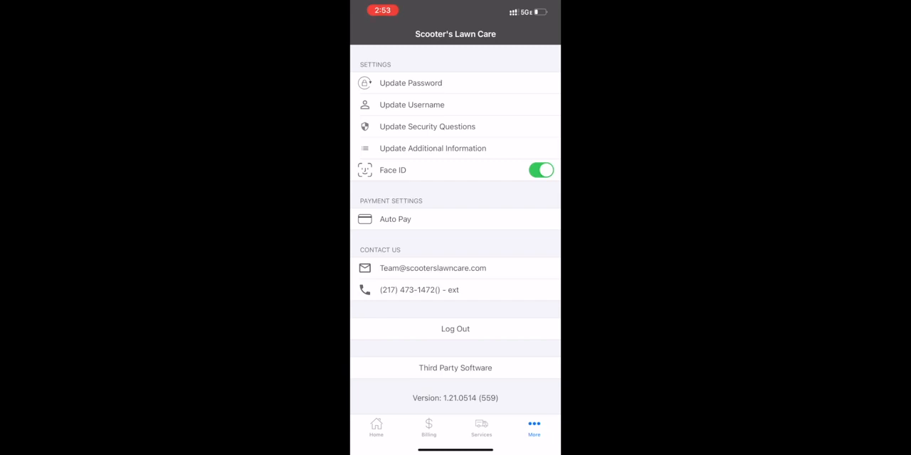
scroll("down", 3)
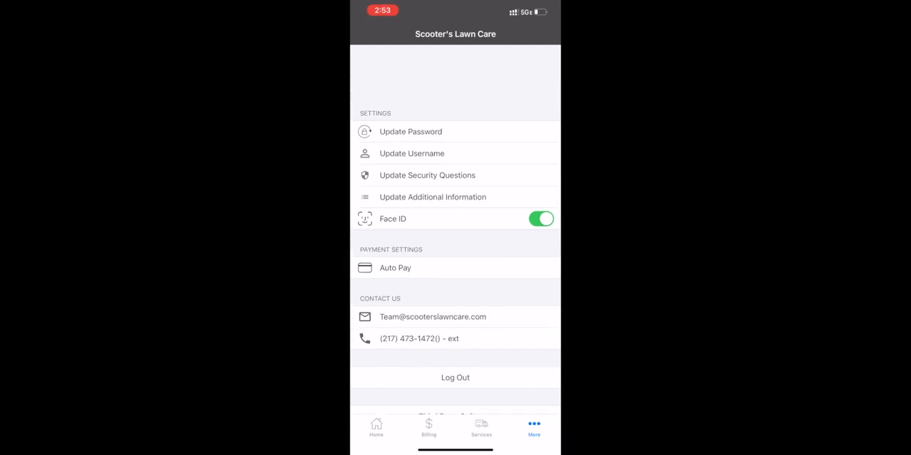
left_click(376, 426)
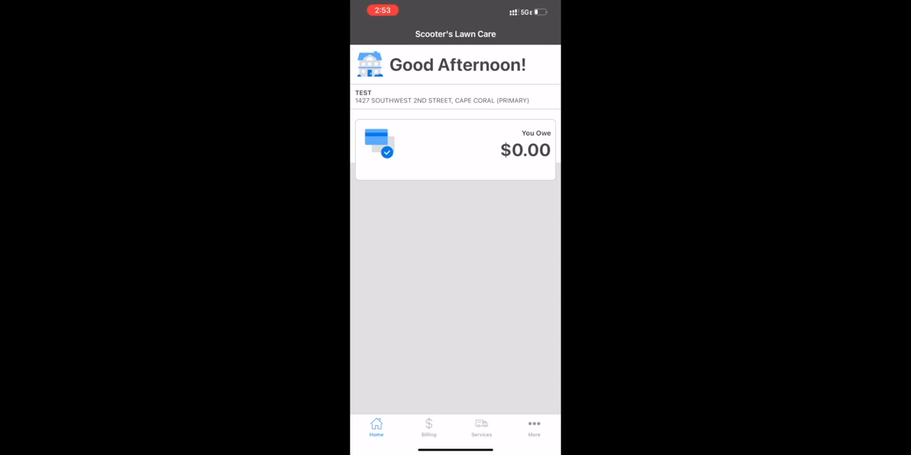